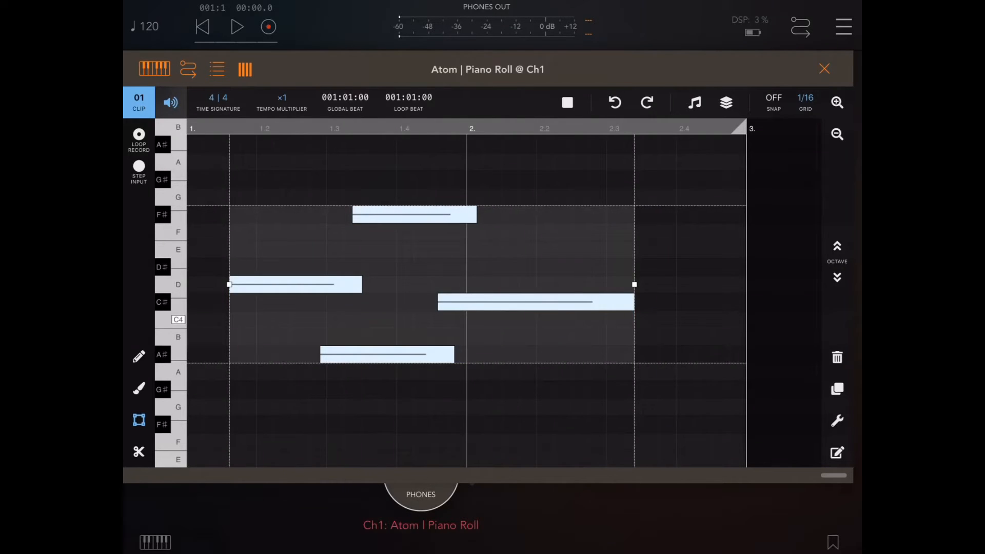
- Bring up the Quantize settings for the four selected notes from the note actions list
{"action": "left_click", "coordinate": [837, 421]}
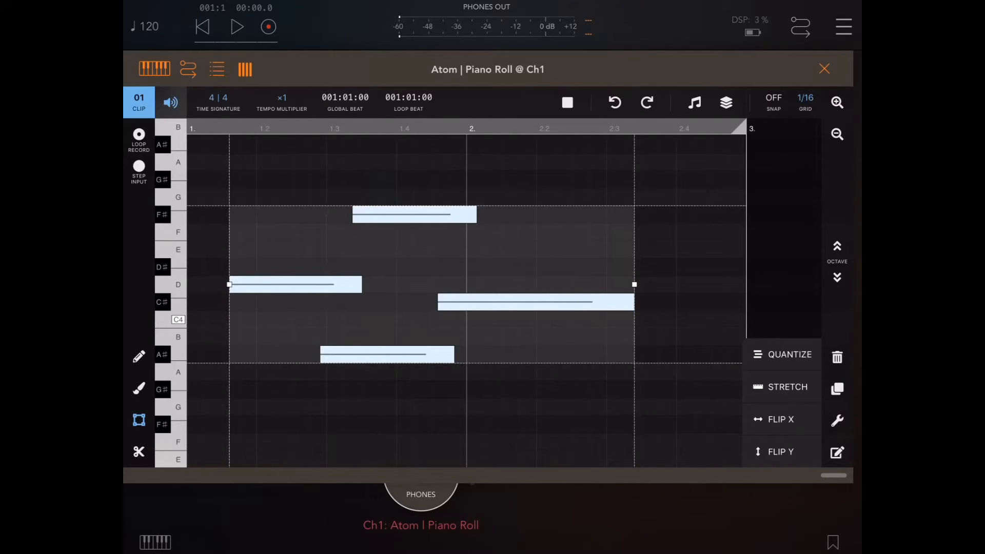
{"action": "left_click", "coordinate": [790, 354]}
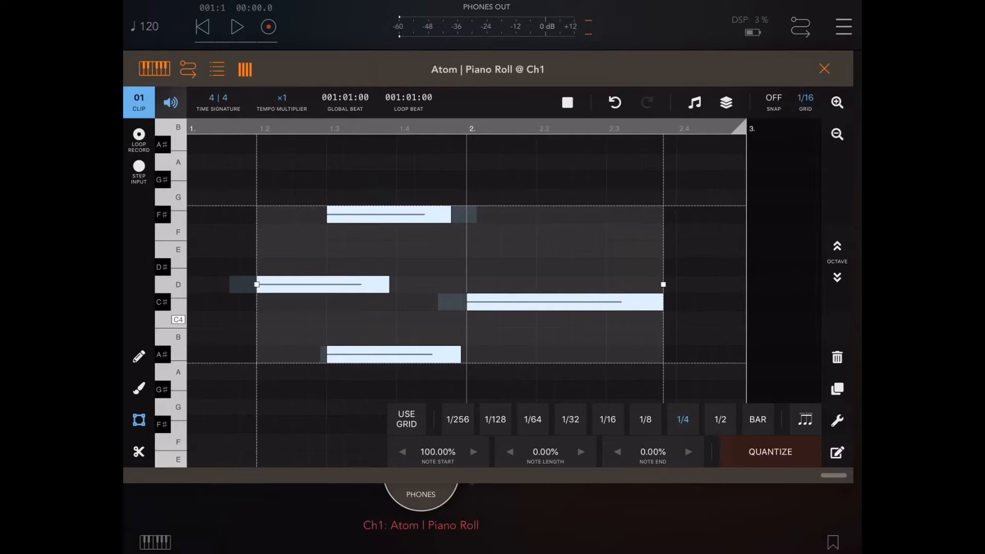
- Preview a 1/16 quantize grid with Note Start strength raised step by step to about 27%
{"action": "left_click", "coordinate": [606, 419]}
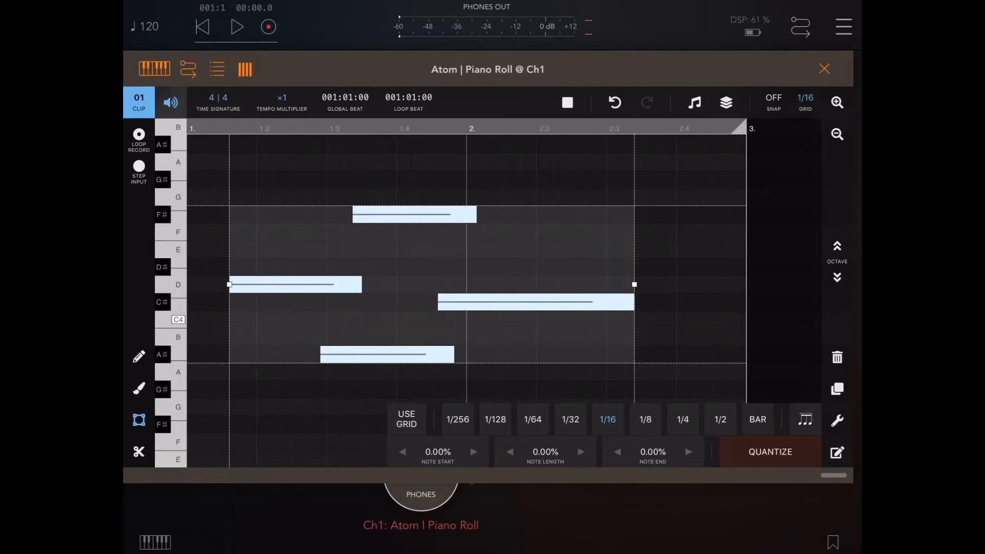
{"action": "left_click", "coordinate": [473, 452]}
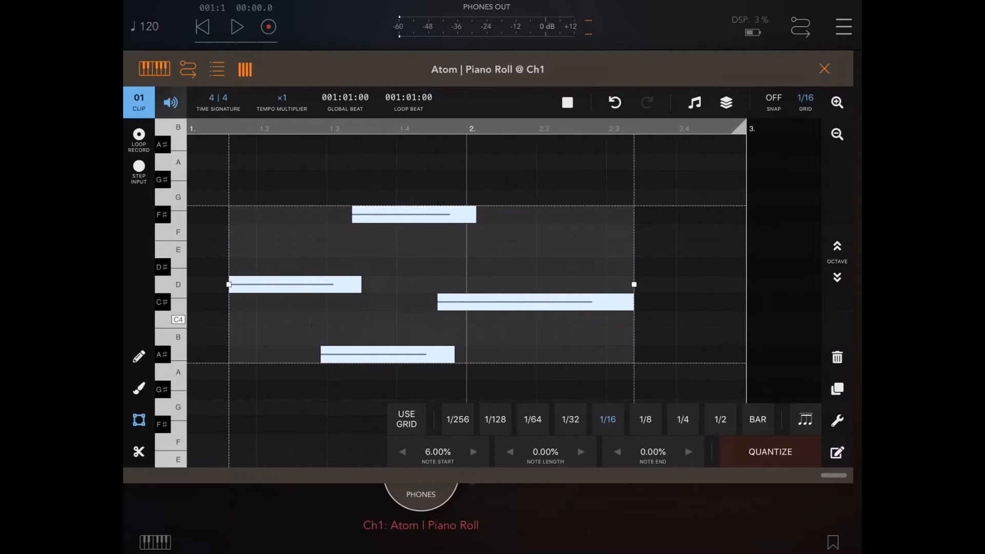
{"action": "left_click", "coordinate": [473, 452]}
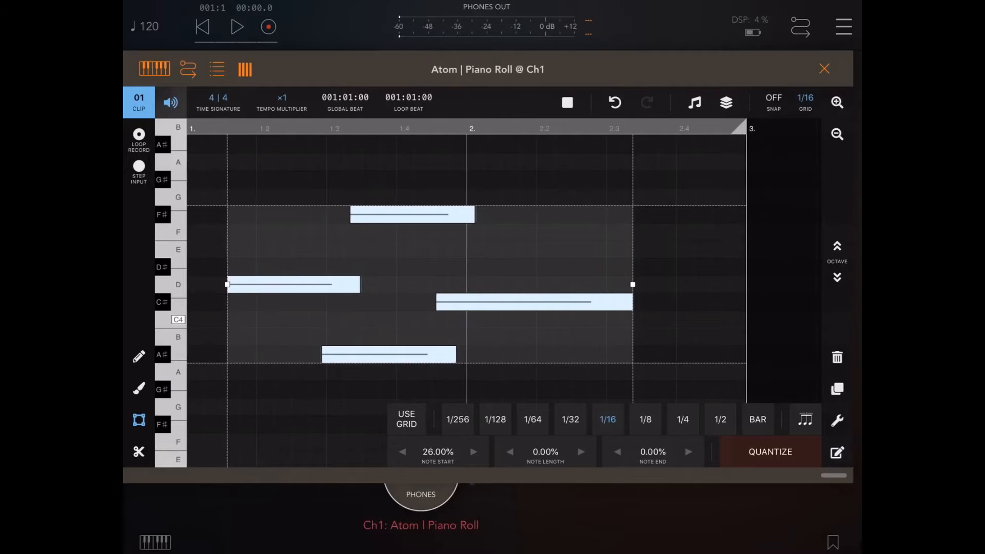
{"action": "left_click", "coordinate": [473, 452]}
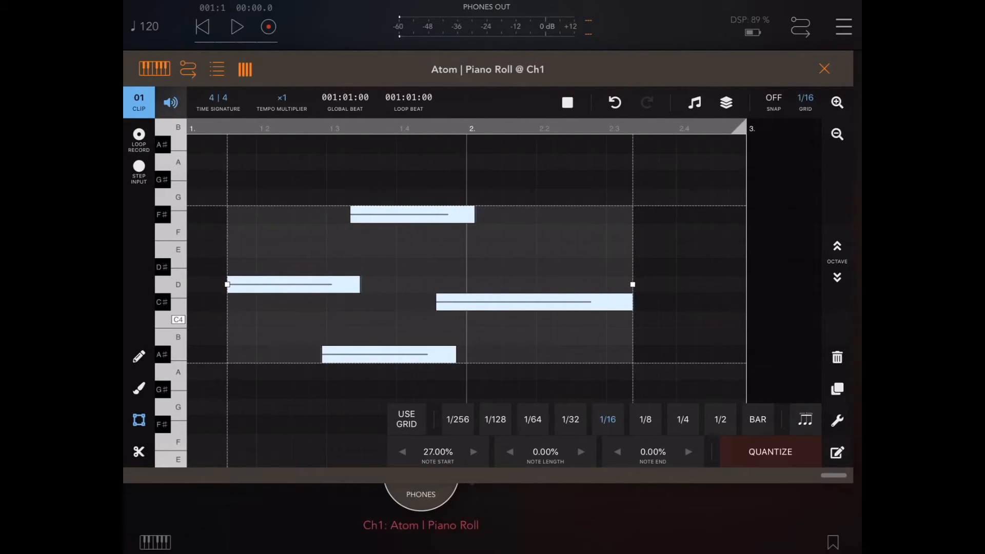
{"action": "left_click", "coordinate": [473, 452]}
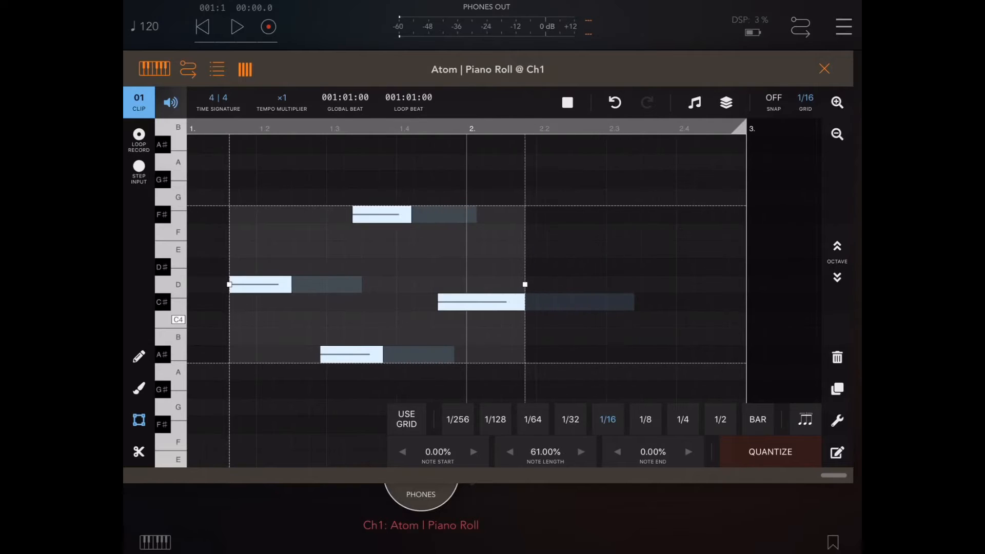
- Preview Note Length fully snapped at 1/8, then reset Note Start, Length and End to 0%
{"action": "left_click", "coordinate": [579, 452]}
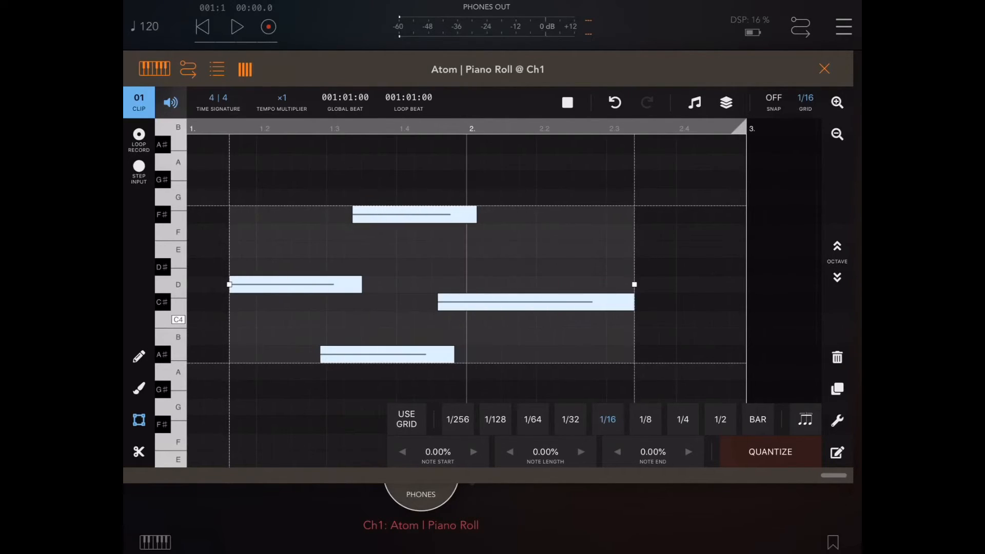
{"action": "left_click", "coordinate": [646, 418]}
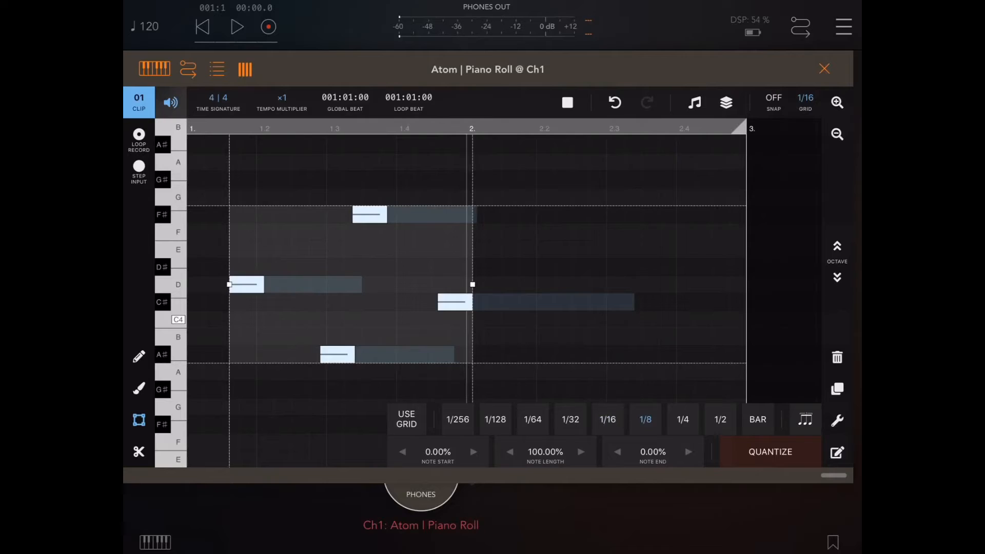
{"action": "left_click", "coordinate": [768, 451]}
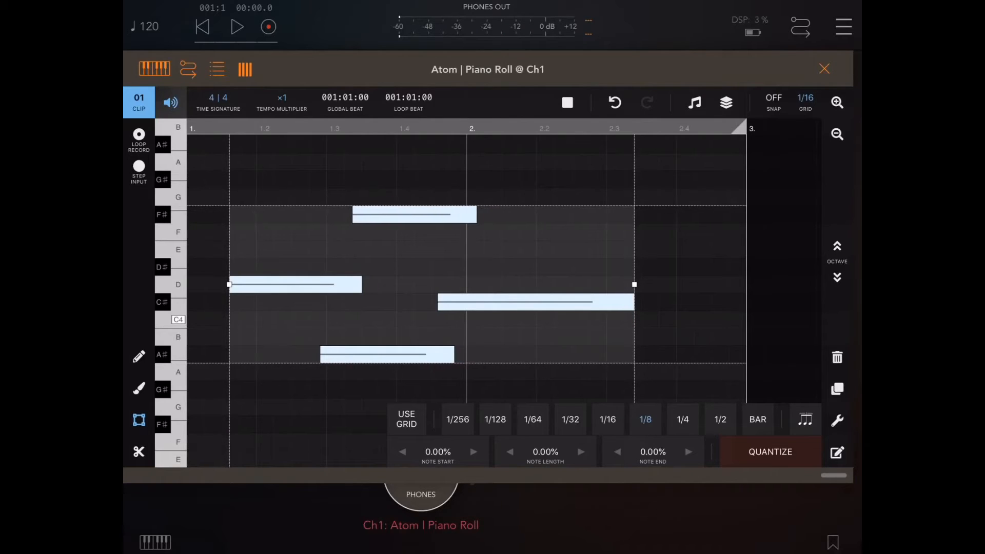
- Choose 1/16, switch to Use Grid, and apply the quantize to the four notes
{"action": "left_click", "coordinate": [606, 419]}
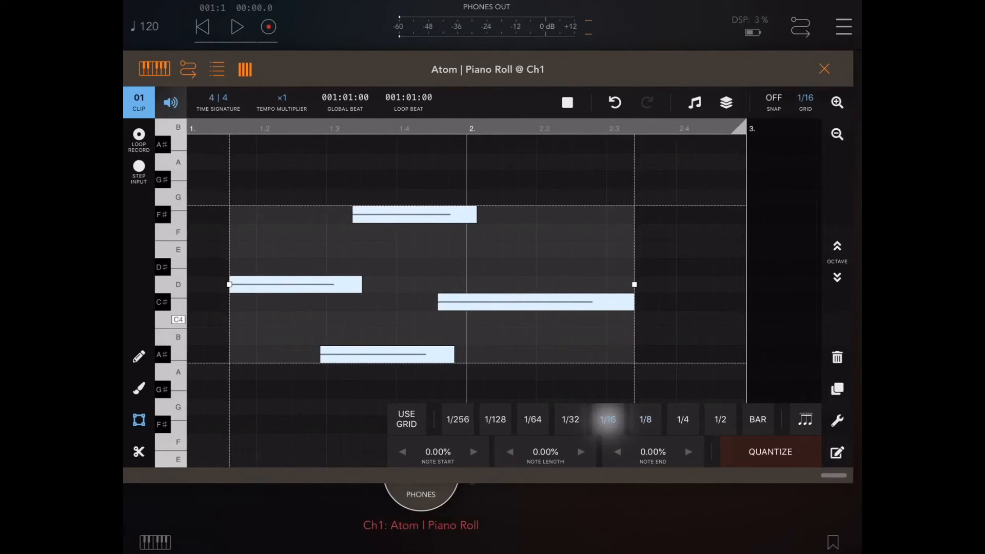
{"action": "left_click", "coordinate": [406, 419]}
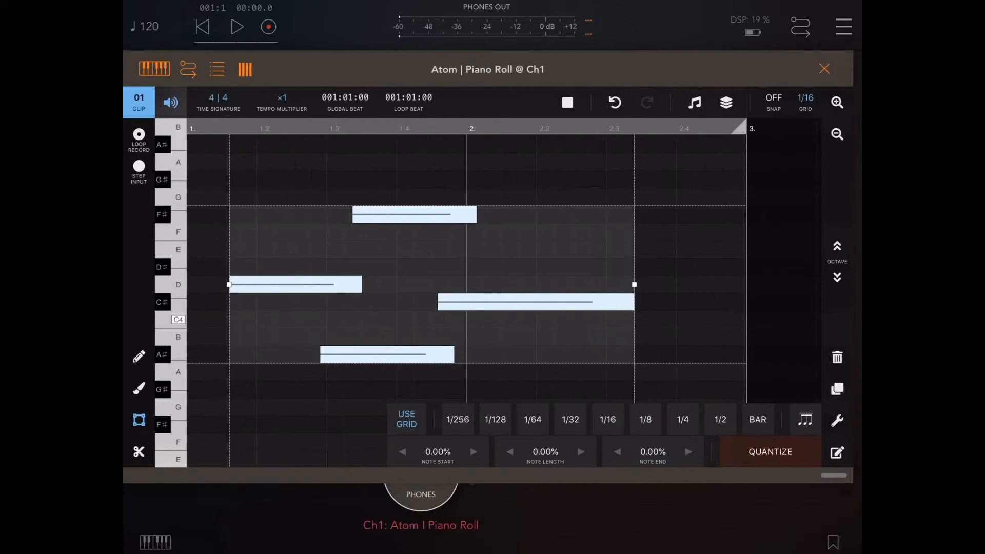
{"action": "left_click", "coordinate": [473, 451]}
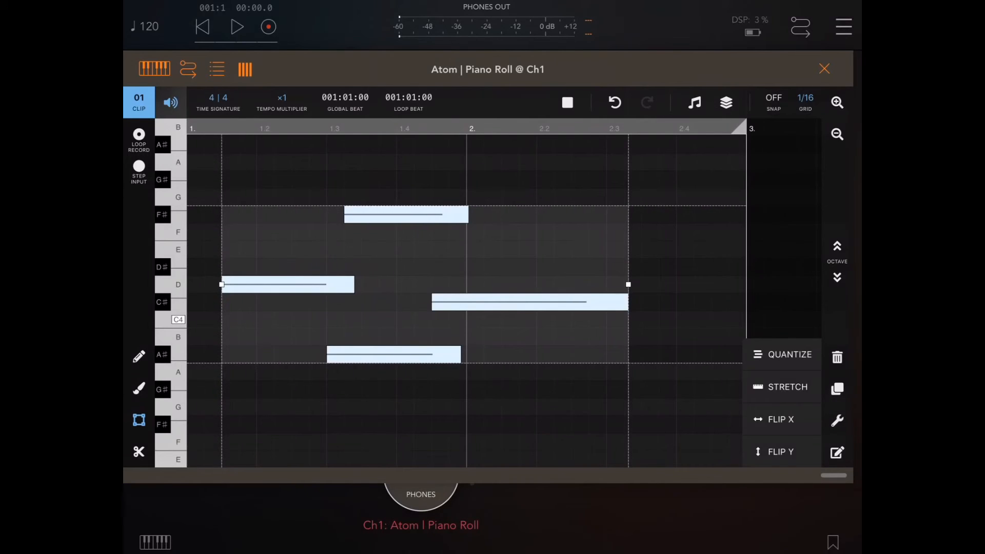
- In the Stretch panel, adjust Note Position so the four notes spread toward the loop end
{"action": "left_click", "coordinate": [787, 387]}
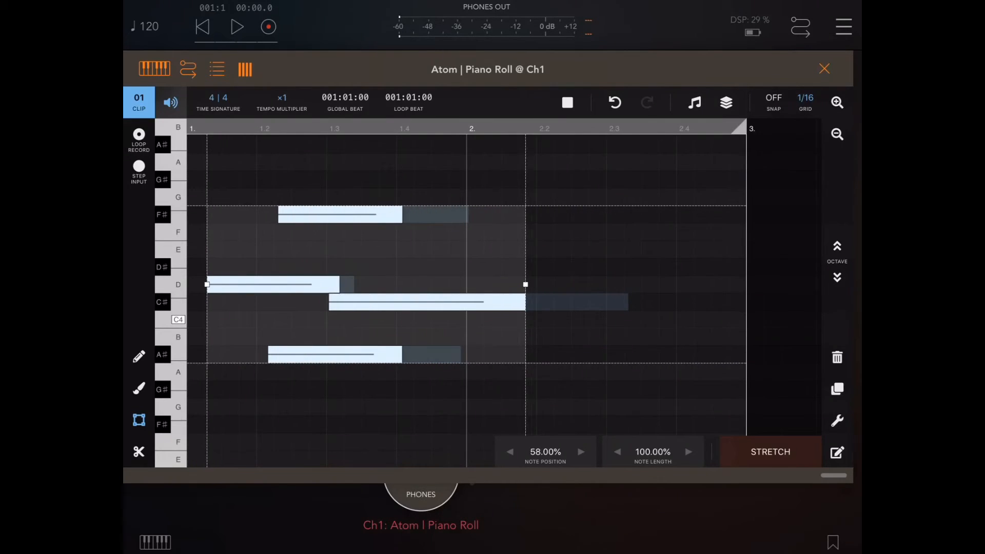
{"action": "left_click", "coordinate": [580, 451]}
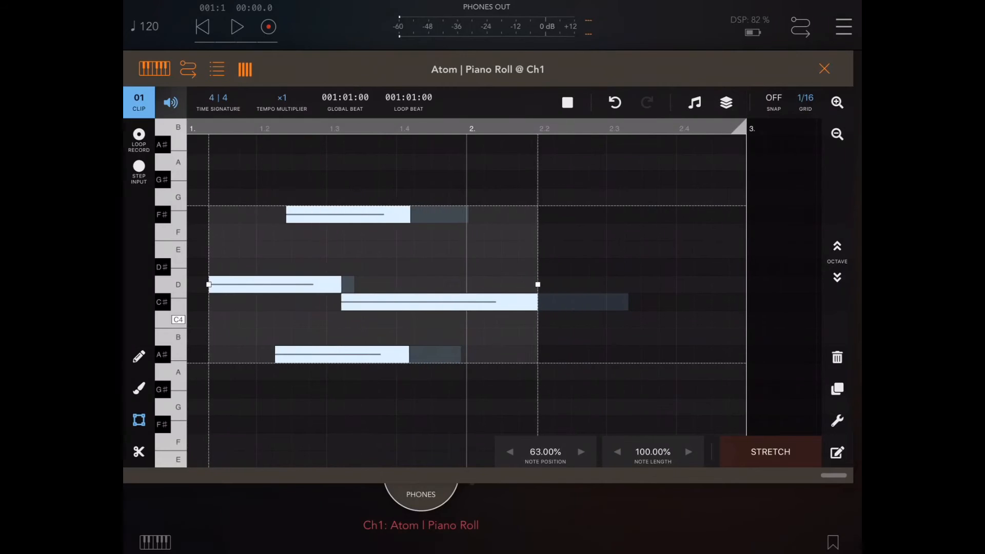
{"action": "left_click", "coordinate": [581, 452]}
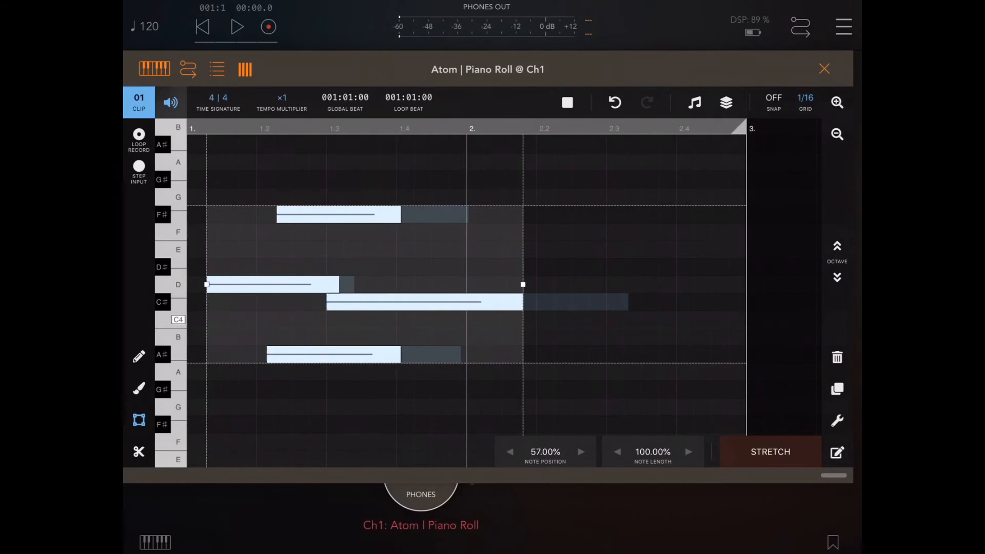
{"action": "left_click", "coordinate": [510, 451]}
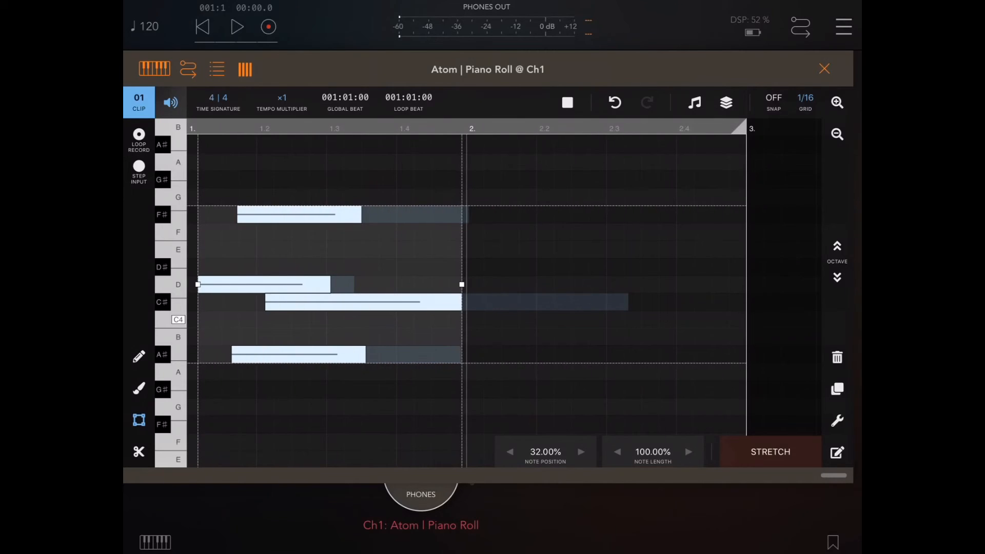
{"action": "left_click", "coordinate": [578, 452]}
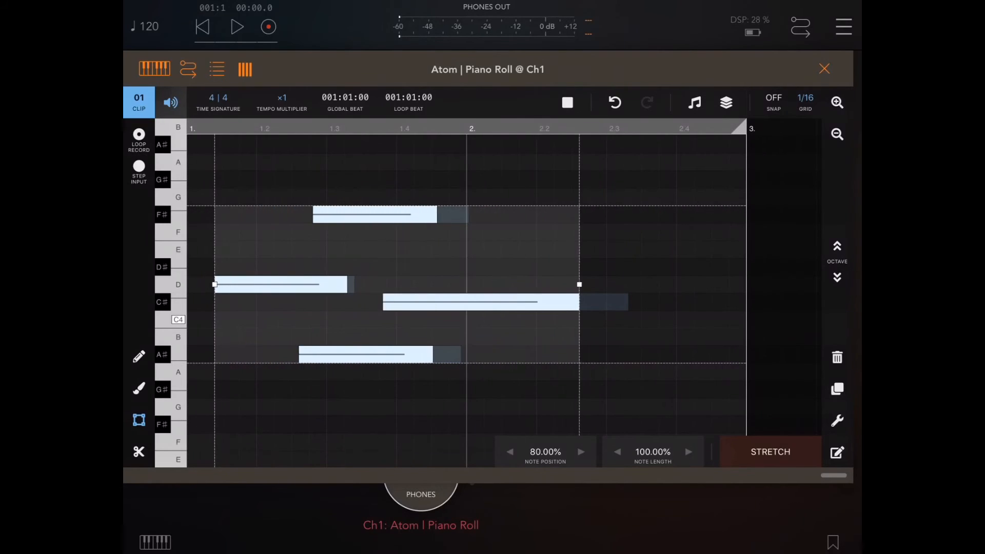
{"action": "left_click", "coordinate": [580, 451]}
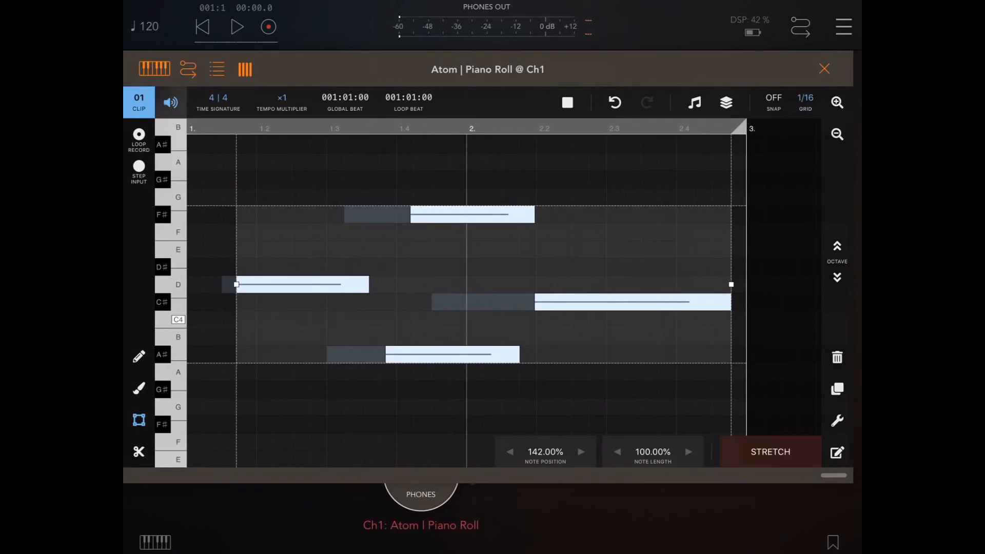
{"action": "left_click", "coordinate": [580, 451]}
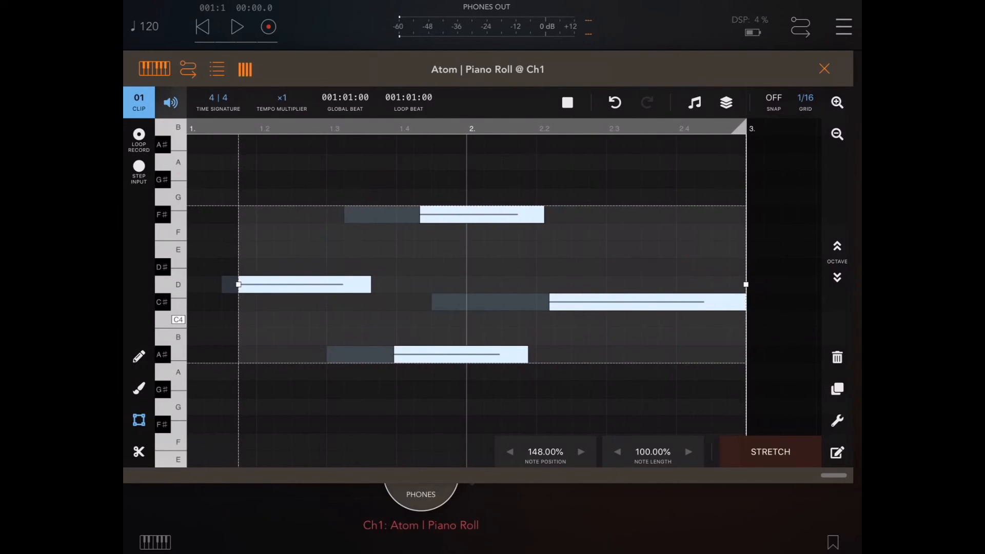
{"action": "left_click", "coordinate": [510, 452]}
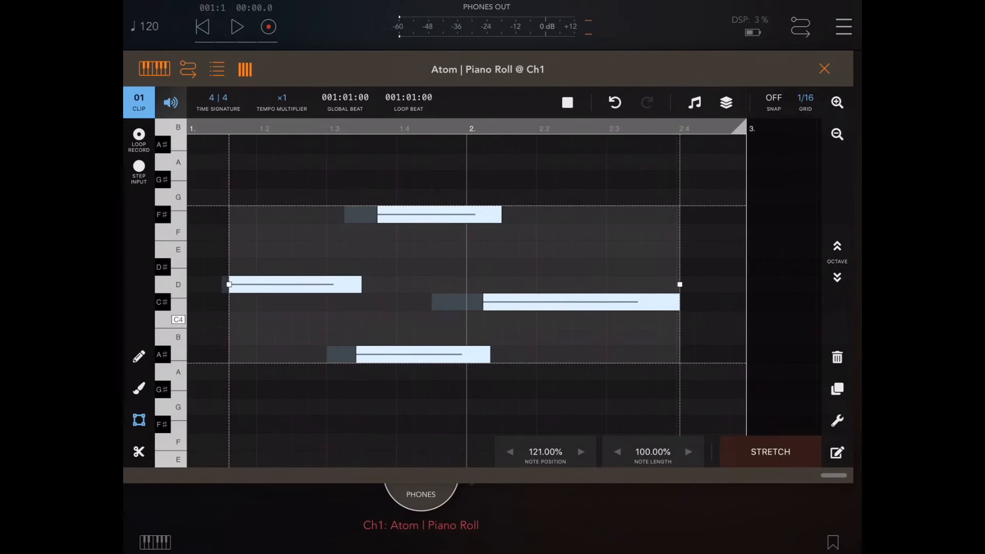
{"action": "left_click", "coordinate": [510, 452]}
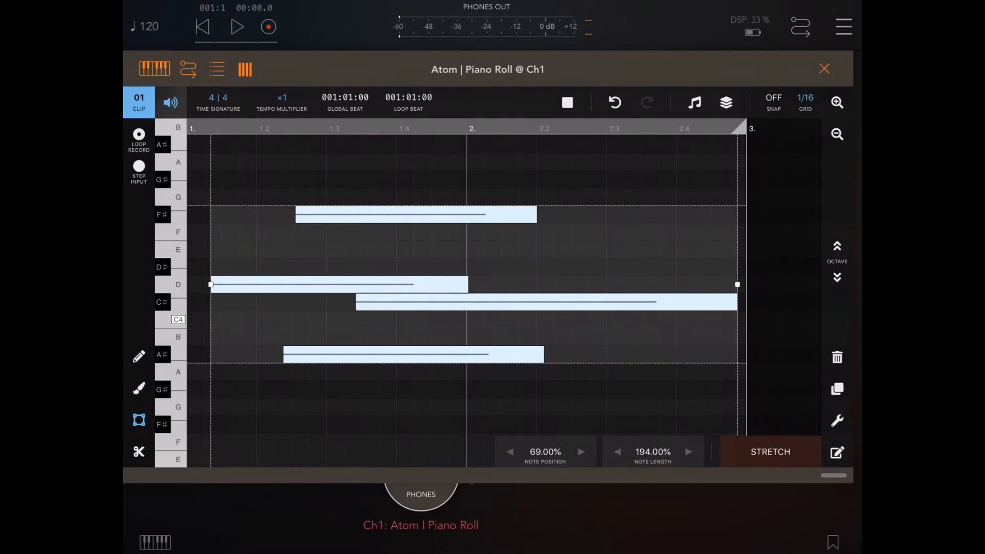
- Fine-tune Note Length so the longest note ends at the loop end and apply the stretch
{"action": "left_click", "coordinate": [687, 452]}
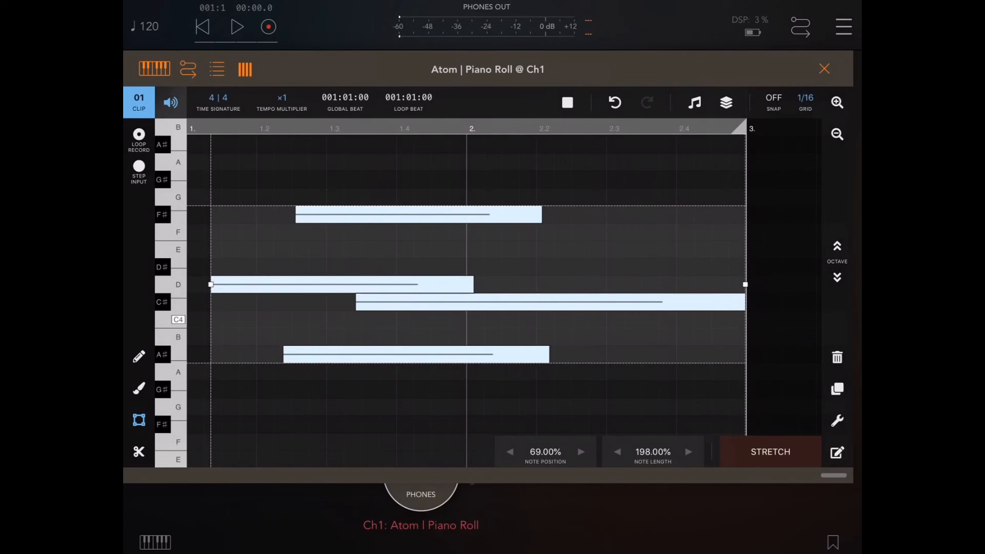
{"action": "left_click", "coordinate": [617, 451]}
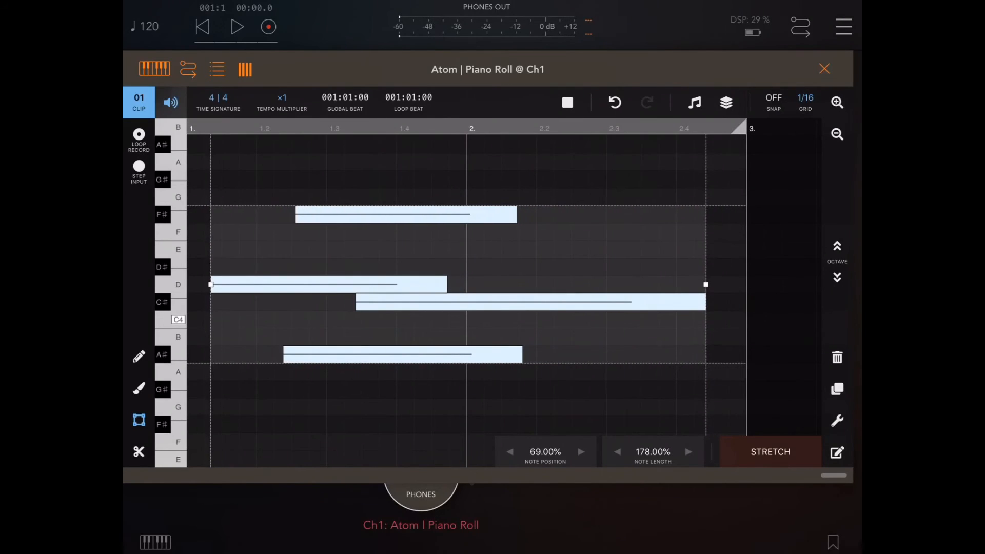
{"action": "left_click", "coordinate": [687, 451]}
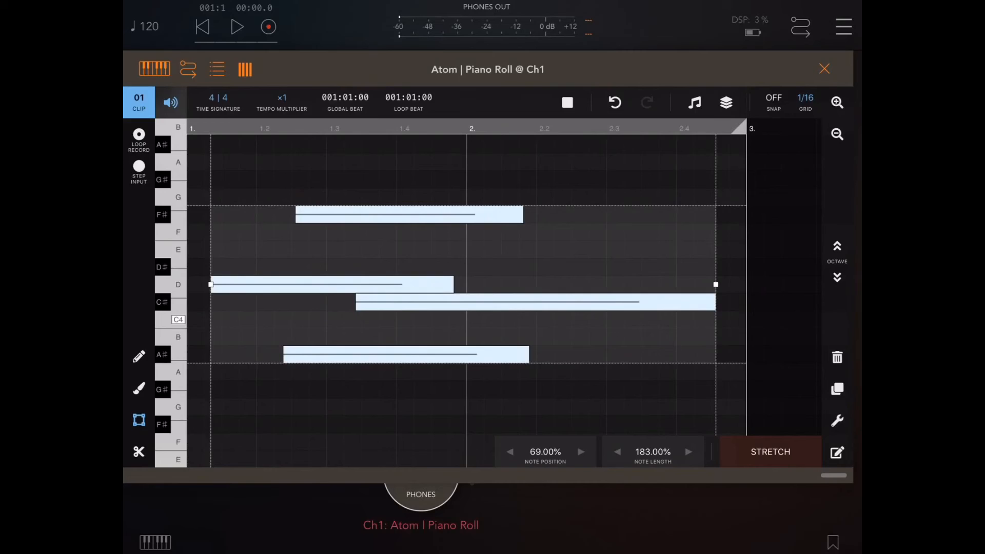
{"action": "left_click", "coordinate": [687, 451]}
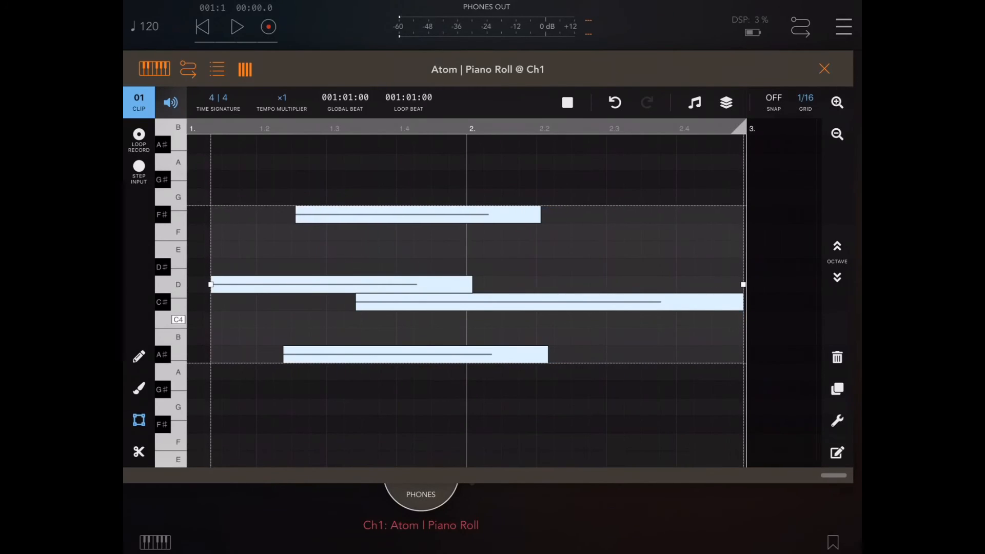
{"action": "left_click", "coordinate": [837, 421]}
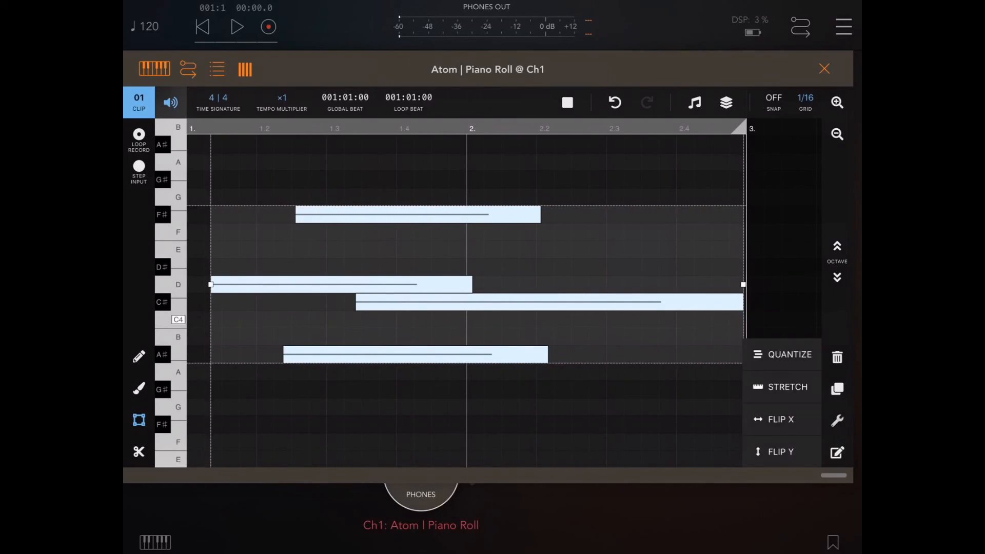
- Reopen Stretch, try shorter Note Length values, then reset Position and Length to 100%
{"action": "left_click", "coordinate": [786, 387]}
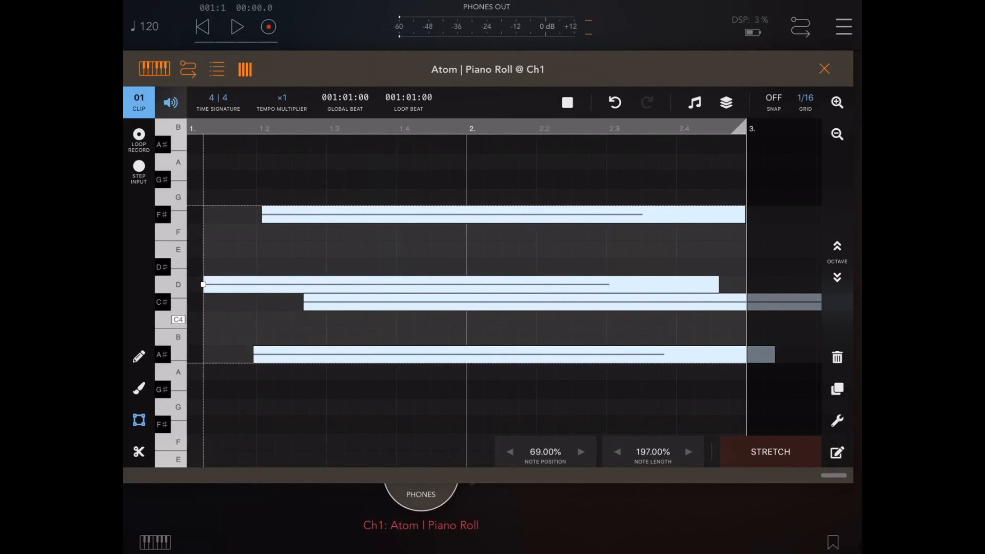
{"action": "left_click", "coordinate": [617, 451]}
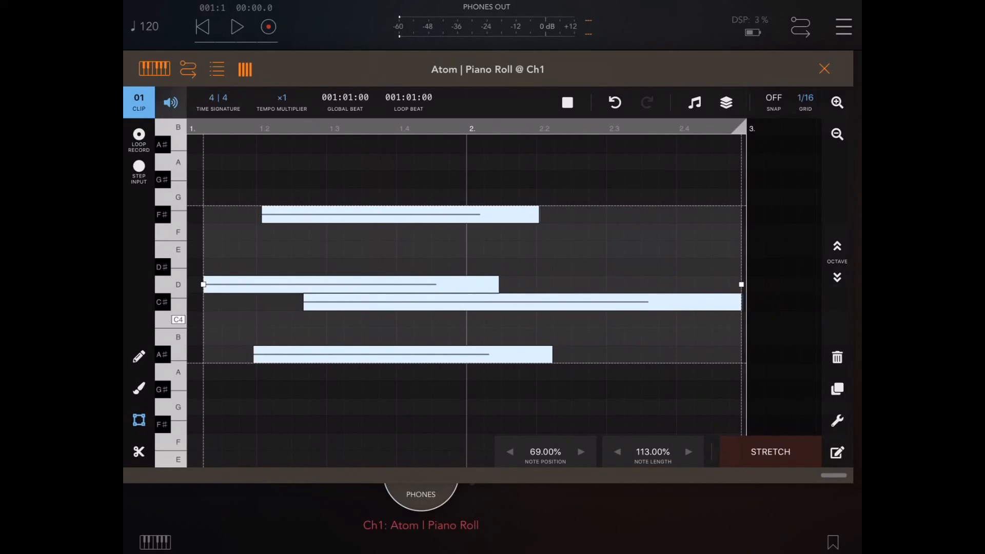
{"action": "left_click", "coordinate": [617, 452]}
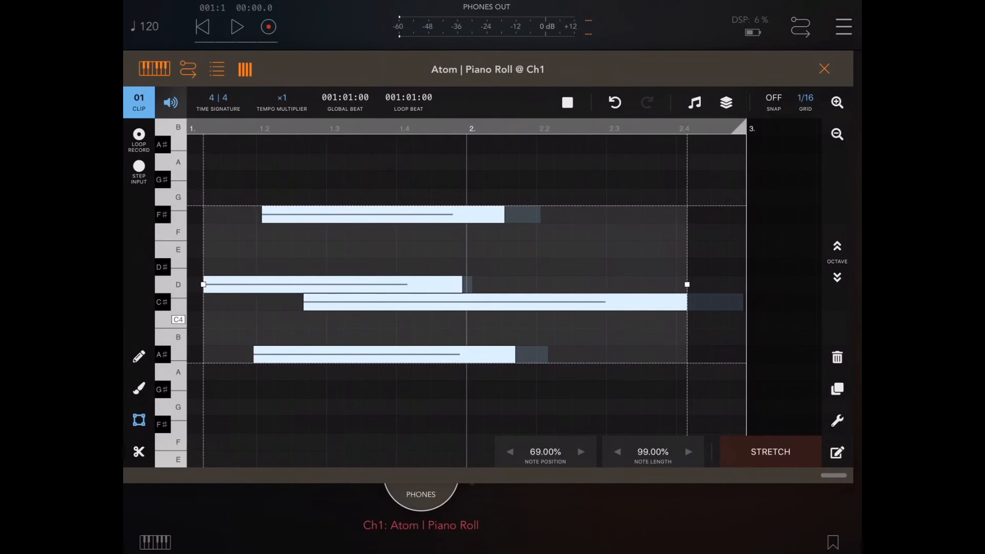
{"action": "left_click", "coordinate": [687, 452]}
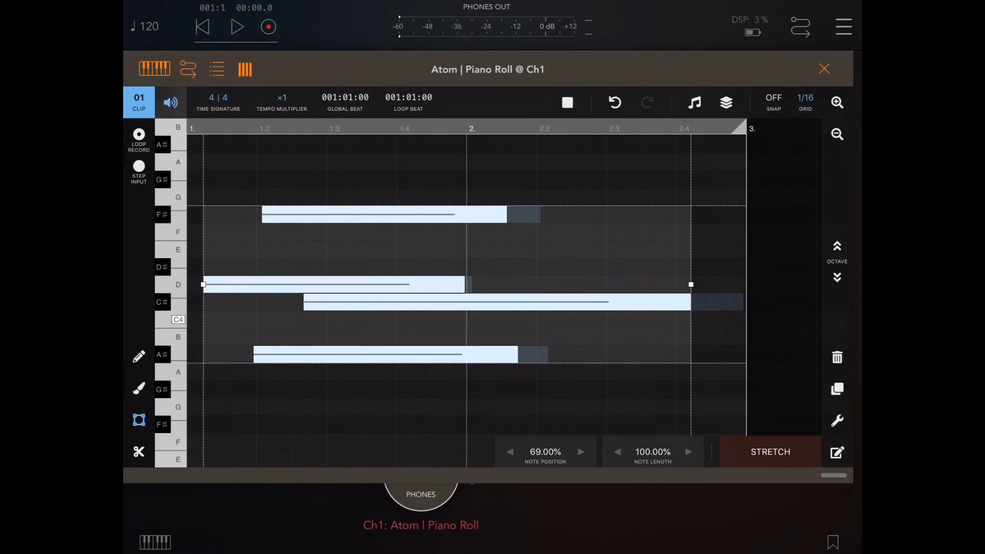
{"action": "left_click", "coordinate": [579, 452]}
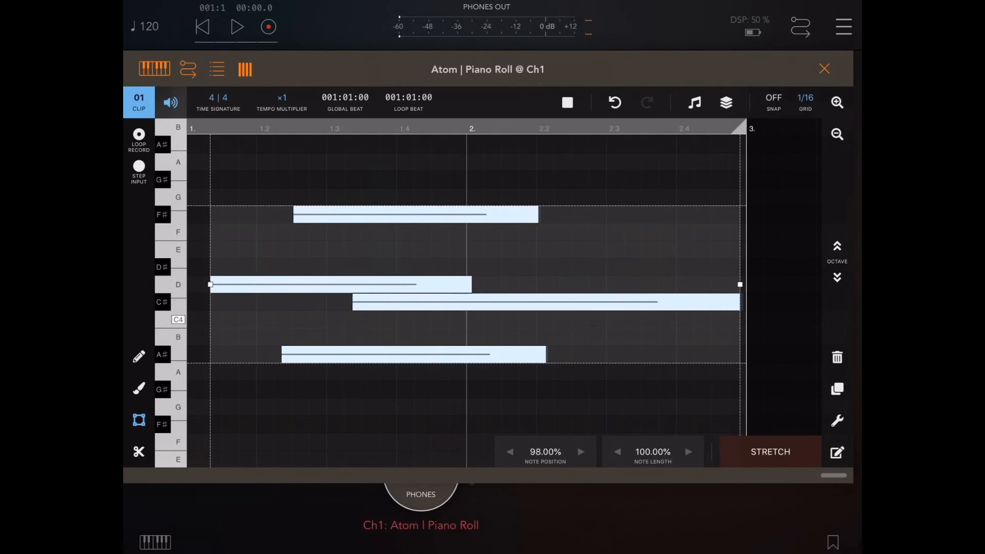
{"action": "left_click", "coordinate": [580, 451]}
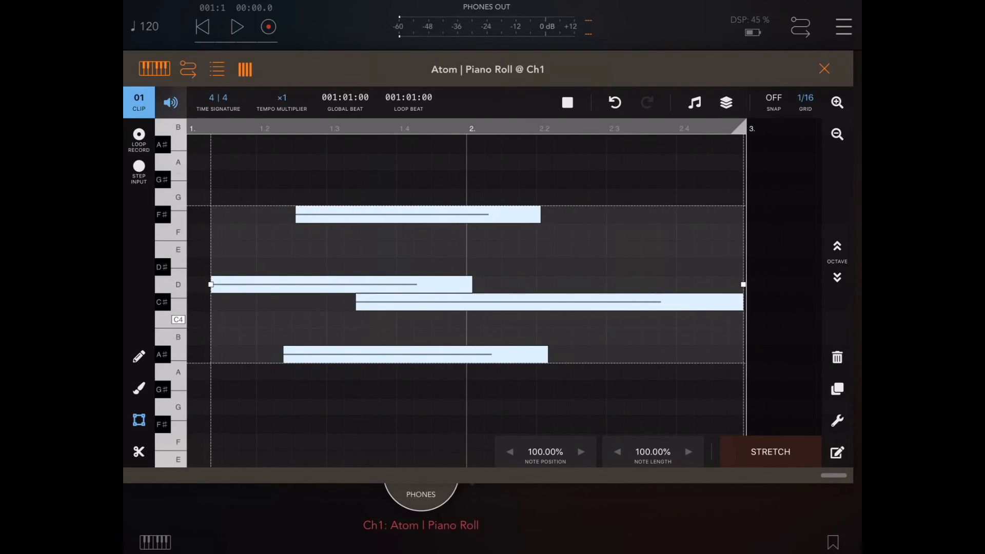